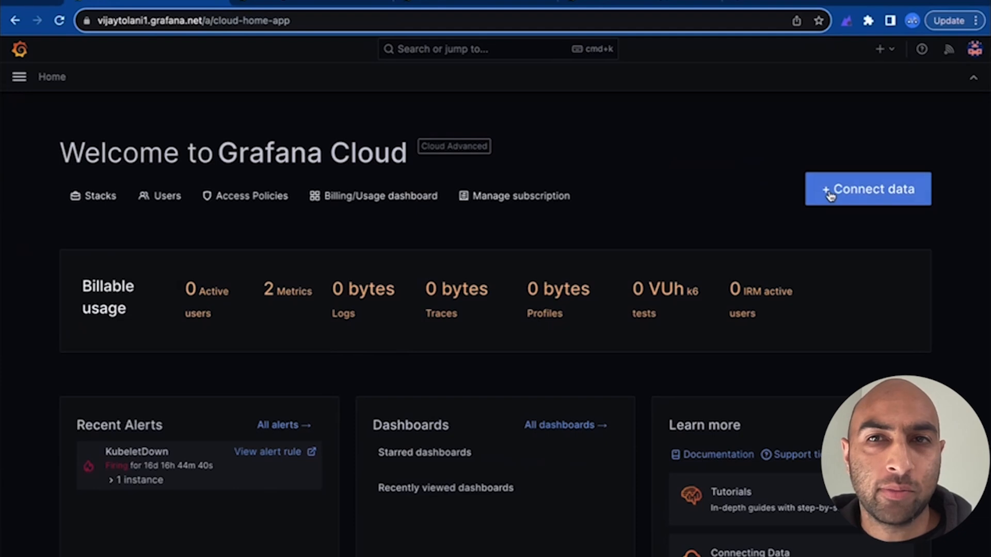
Start a new data connection and search the catalogue for the Datadog data source
click(867, 188)
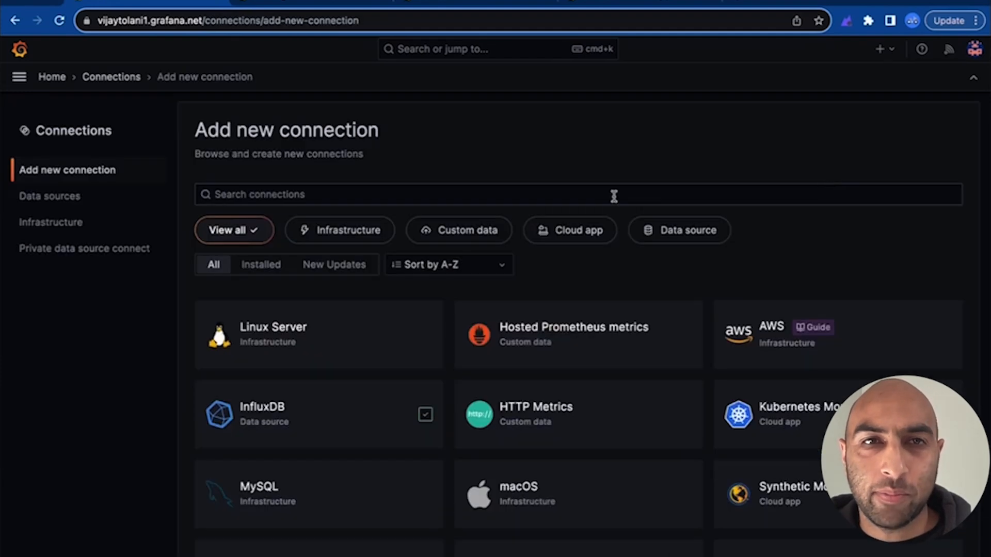
text(datadog)
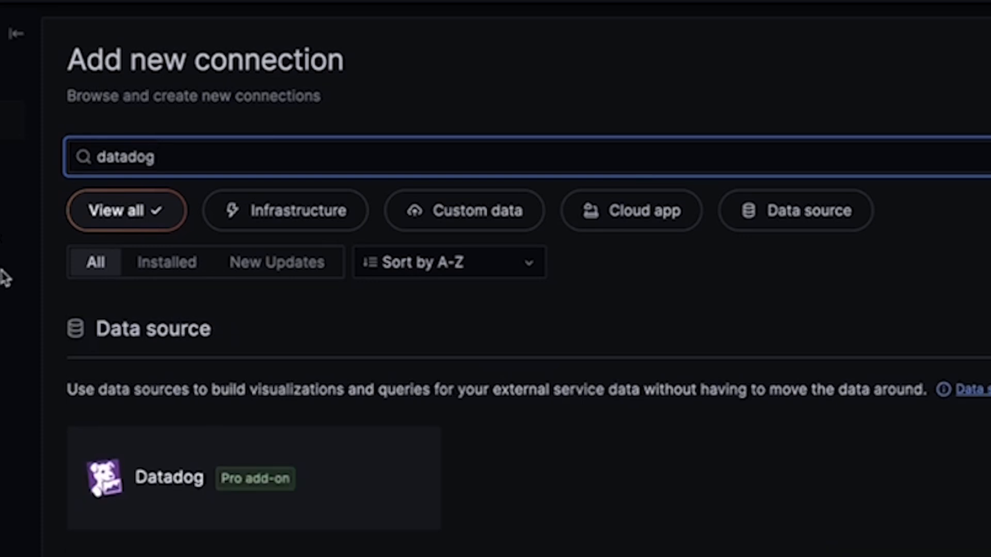
Install the Datadog data source plugin on the Grafana Cloud stack via grafana.com
click(169, 476)
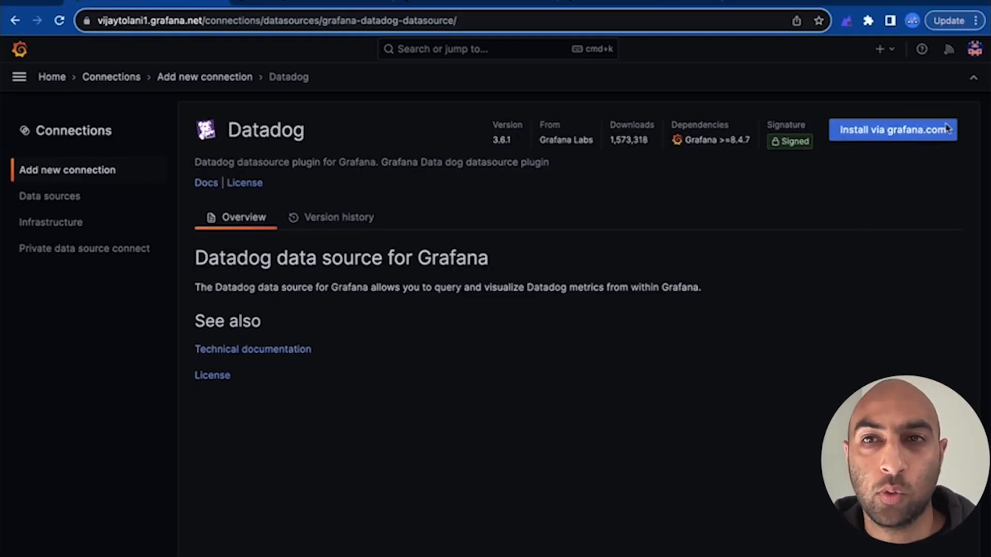
click(891, 130)
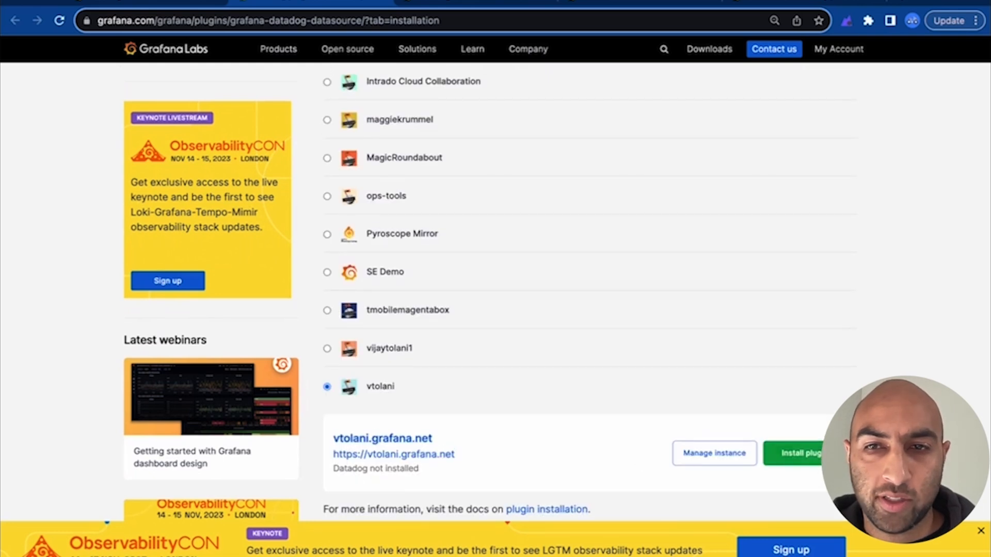
click(798, 453)
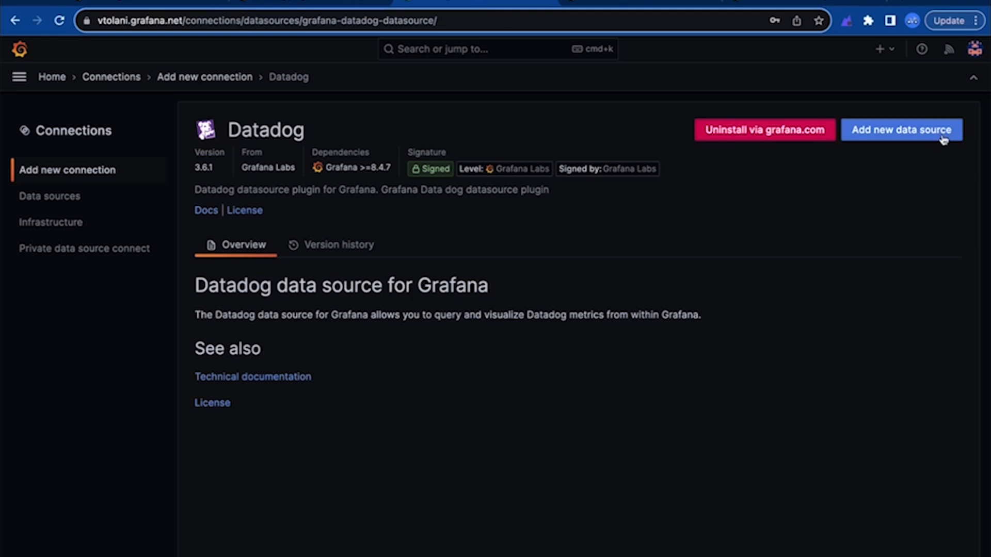
Add a new Datadog data source with API region US1 / Default
click(900, 129)
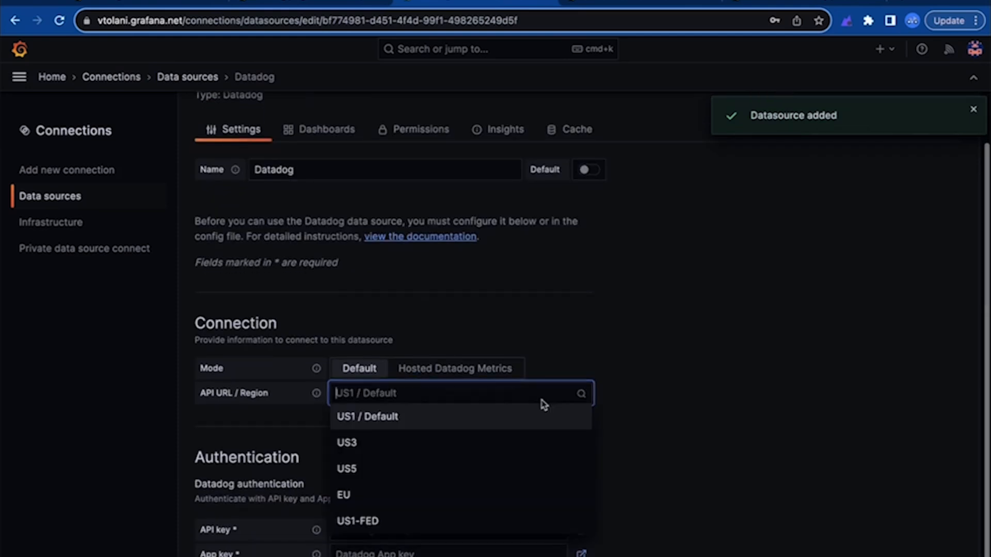
click(367, 416)
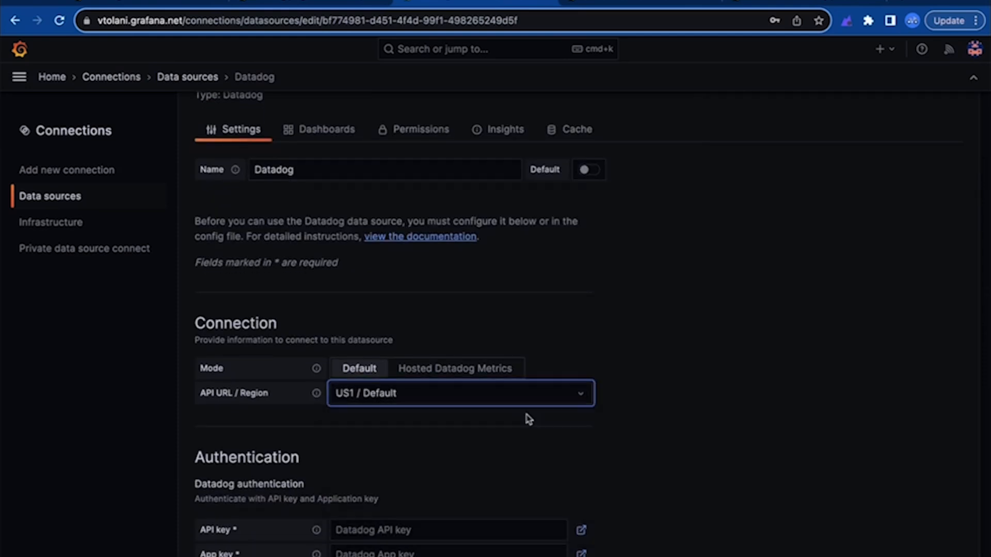
scroll(down, 3)
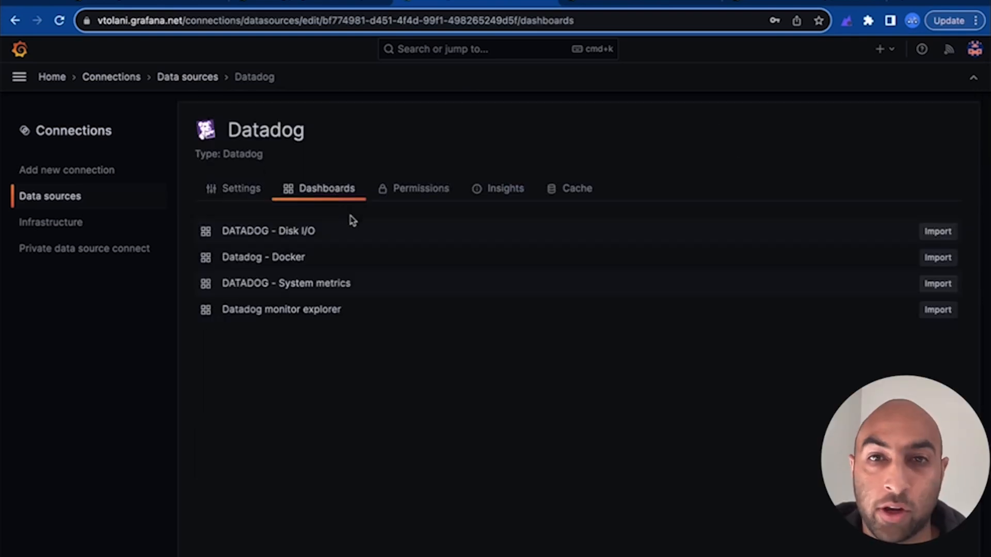
mouse_move(937, 234)
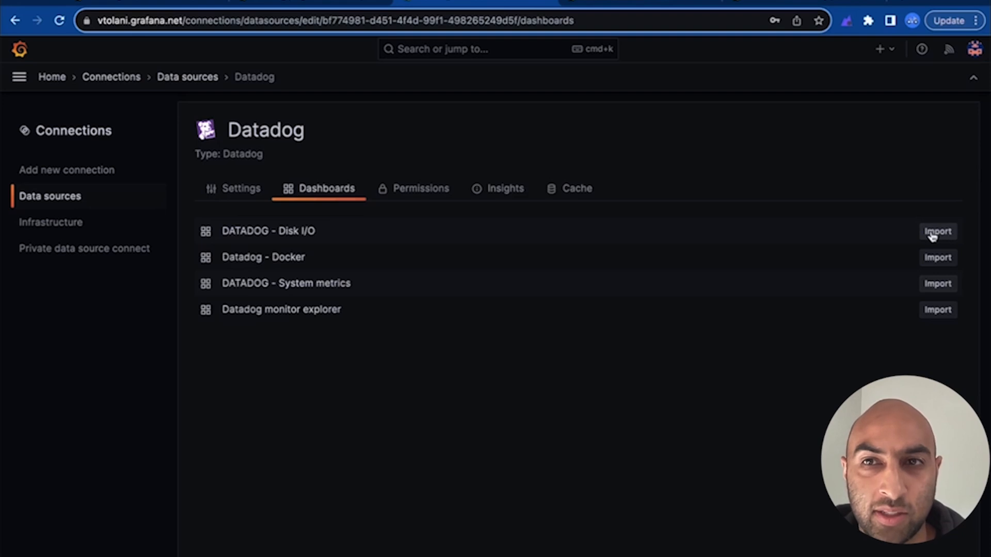
Import the DATADOG - Disk I/O and Datadog - Docker dashboards
click(937, 257)
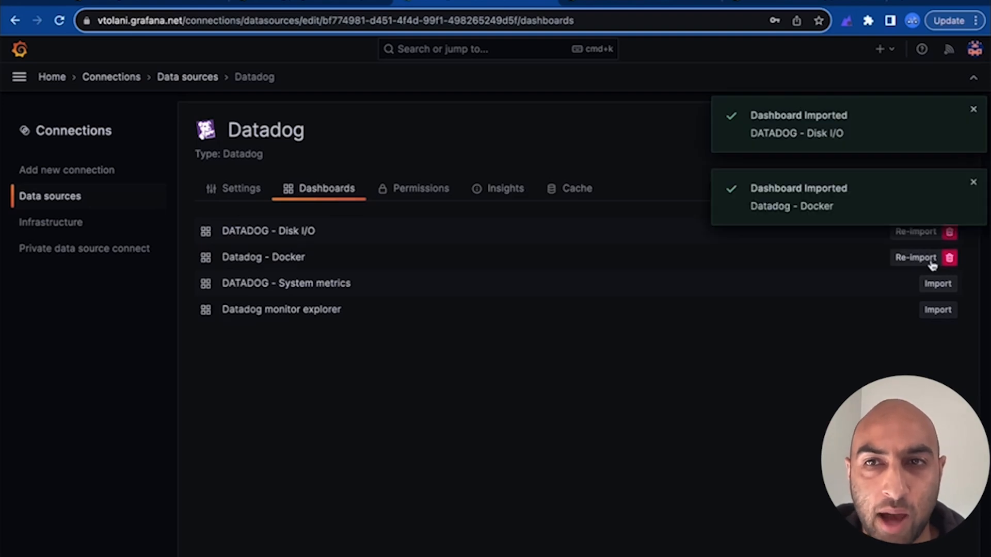
click(937, 283)
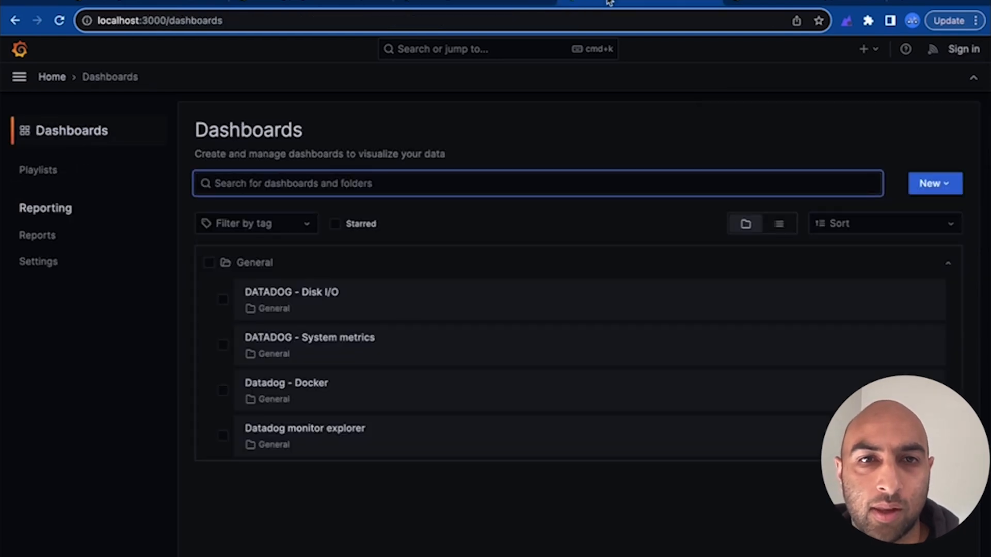
View the DATADOG - Disk I/O dashboard's metric graphs, then go back
click(309, 337)
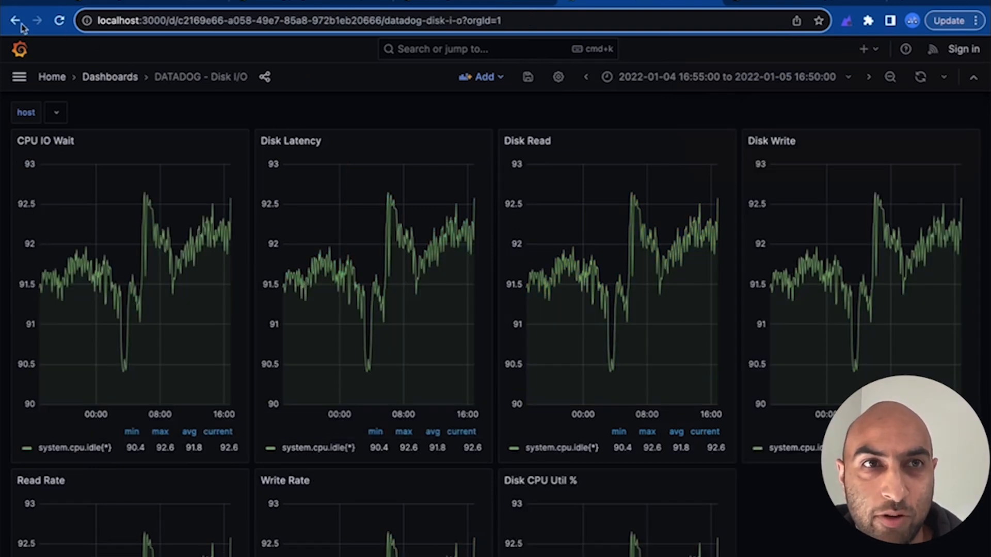
click(15, 20)
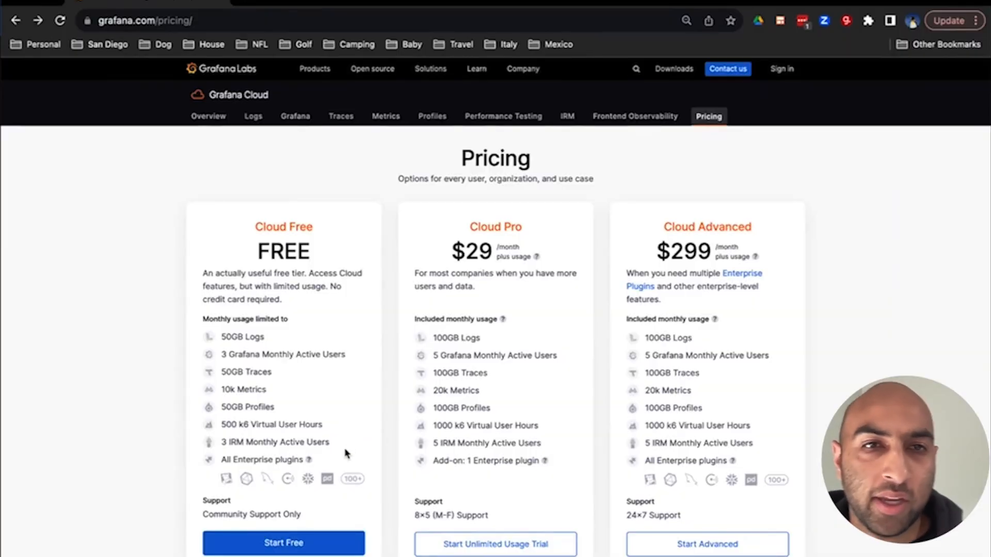
mouse_move(309, 459)
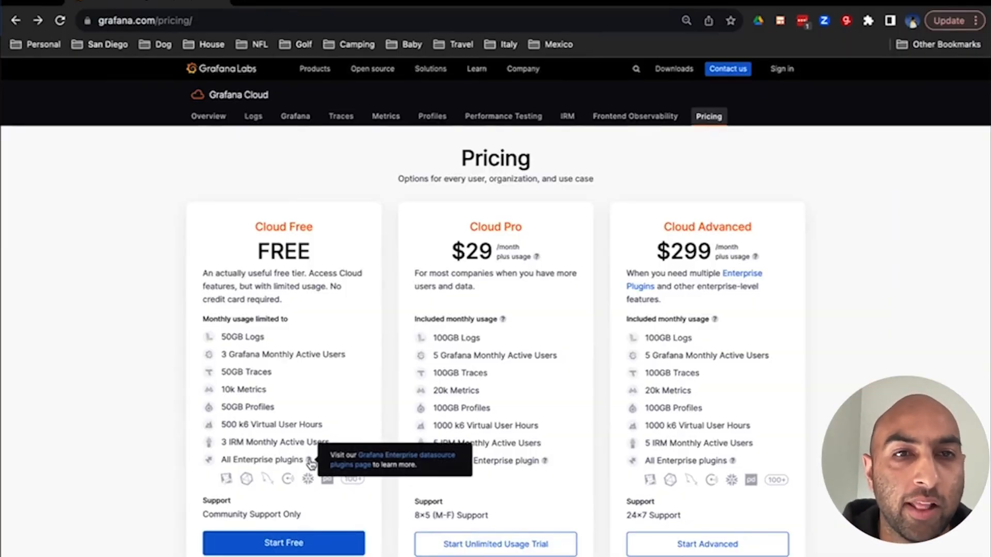
Choose Start Free under the Cloud Free plan to reach the sign-up form
click(283, 543)
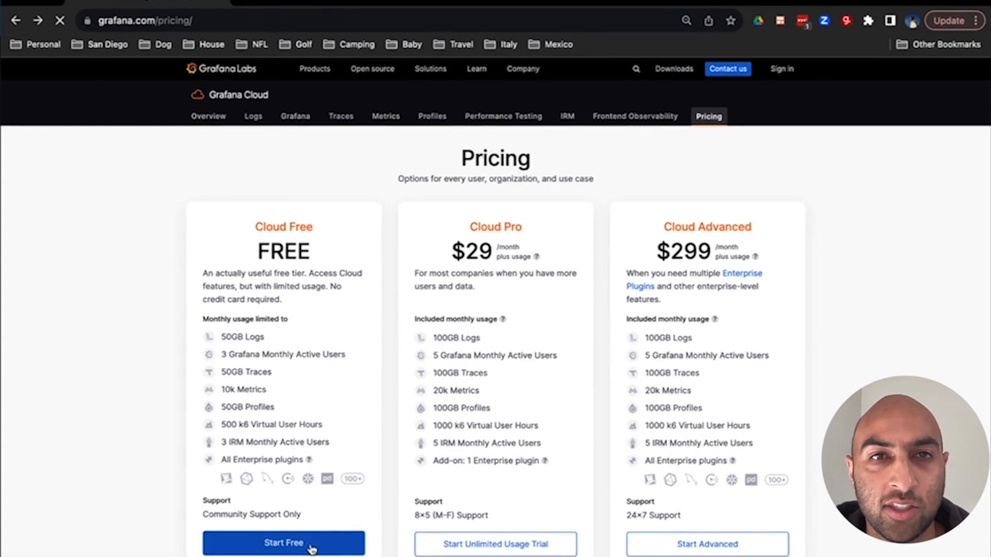
click(283, 544)
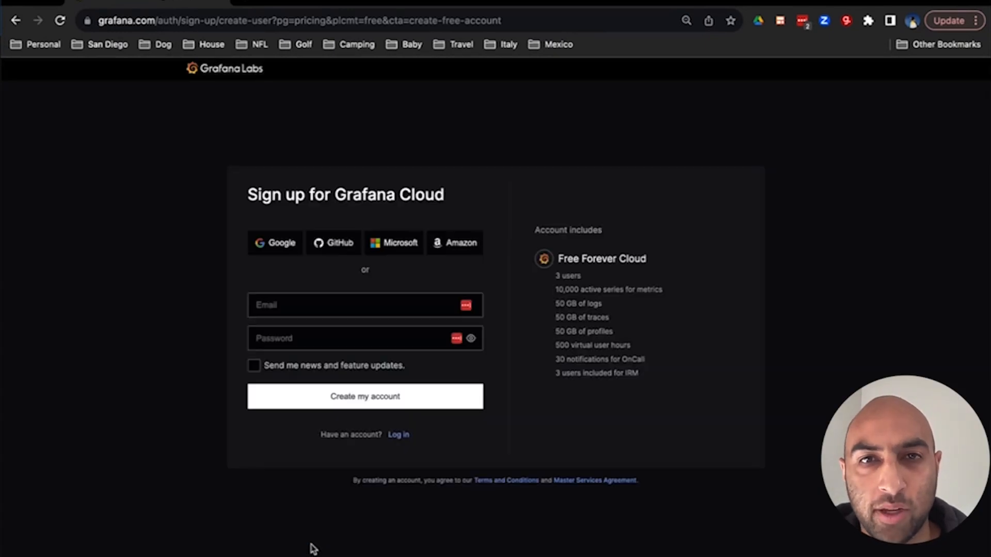